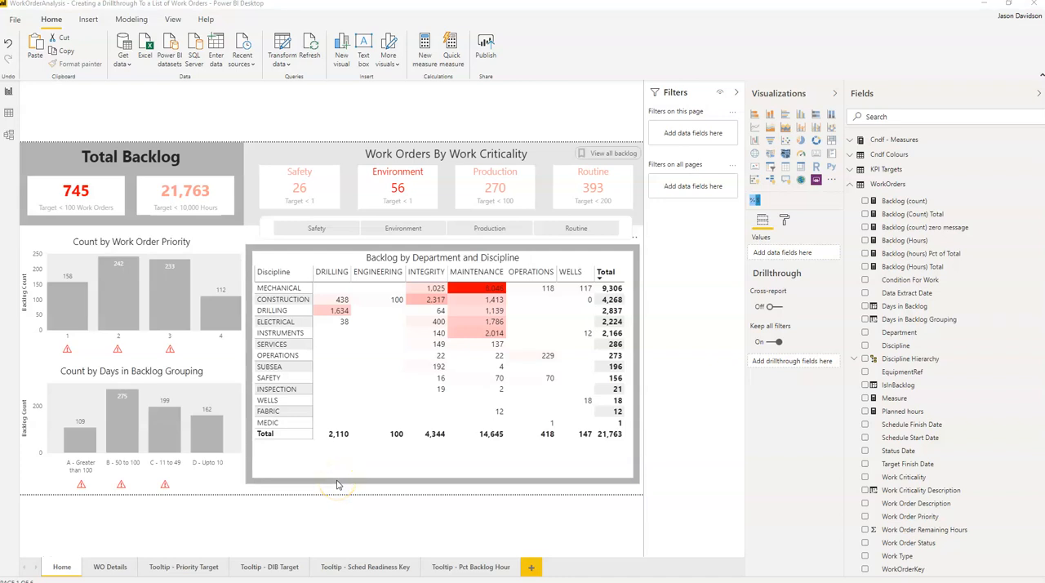
mouse_move(308, 130)
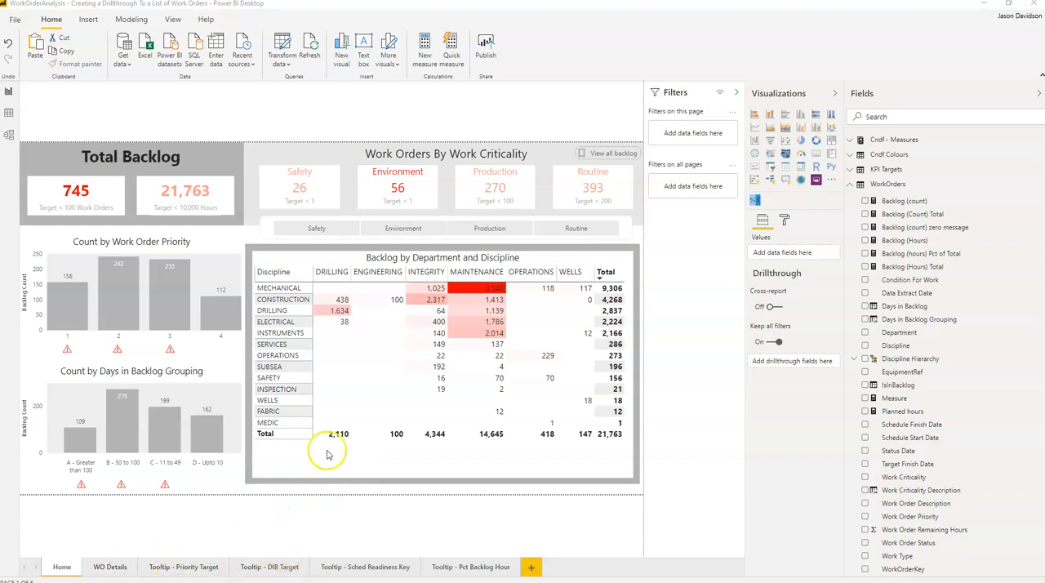
mouse_move(433, 300)
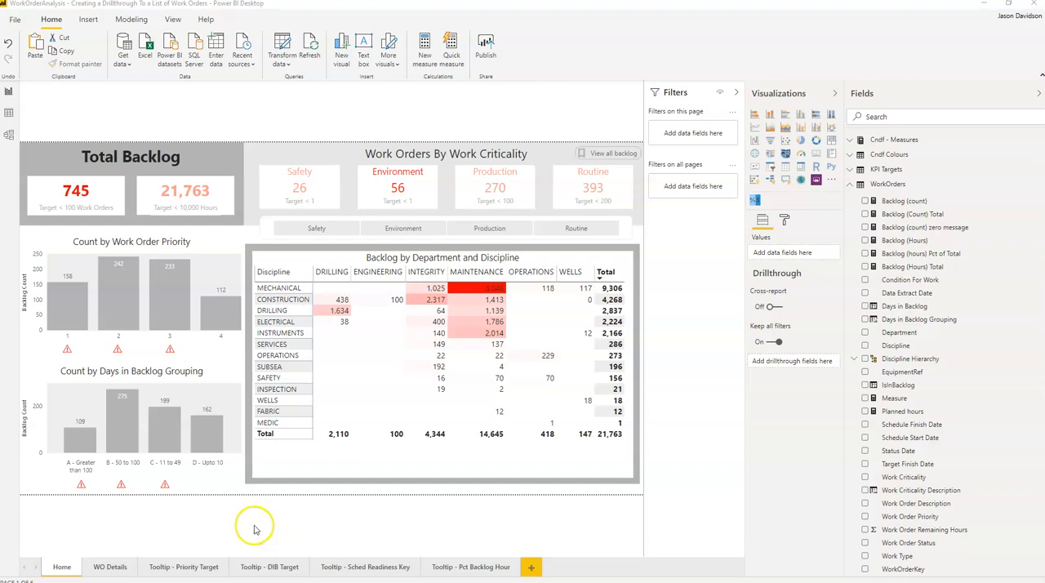
mouse_move(185, 524)
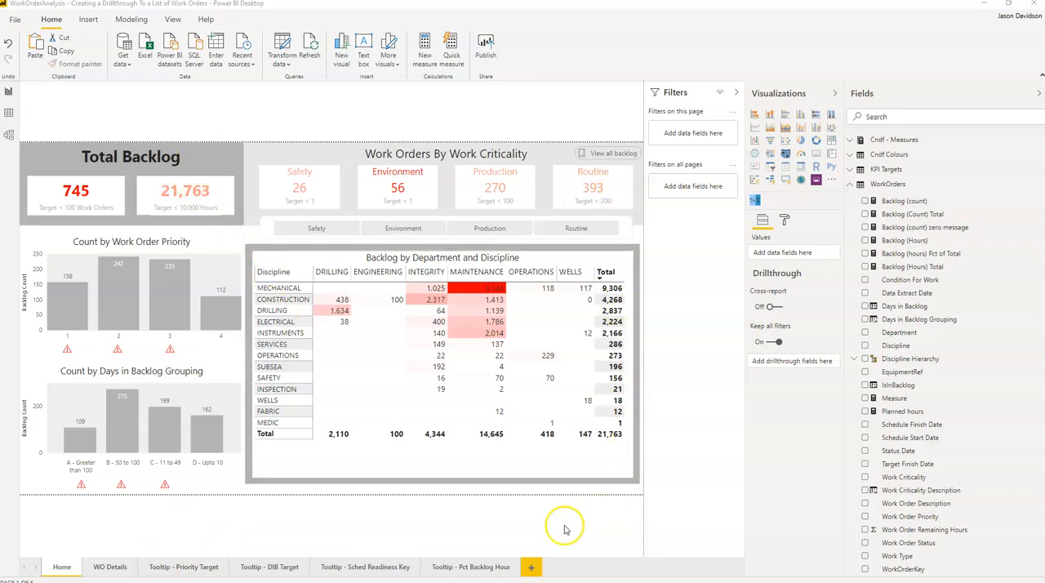
mouse_move(320, 196)
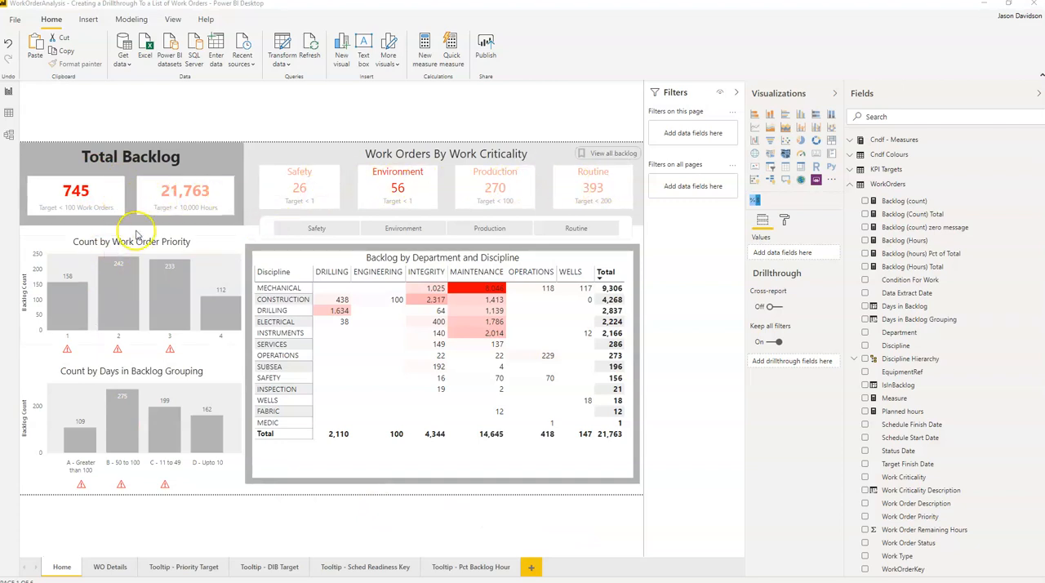
mouse_move(204, 243)
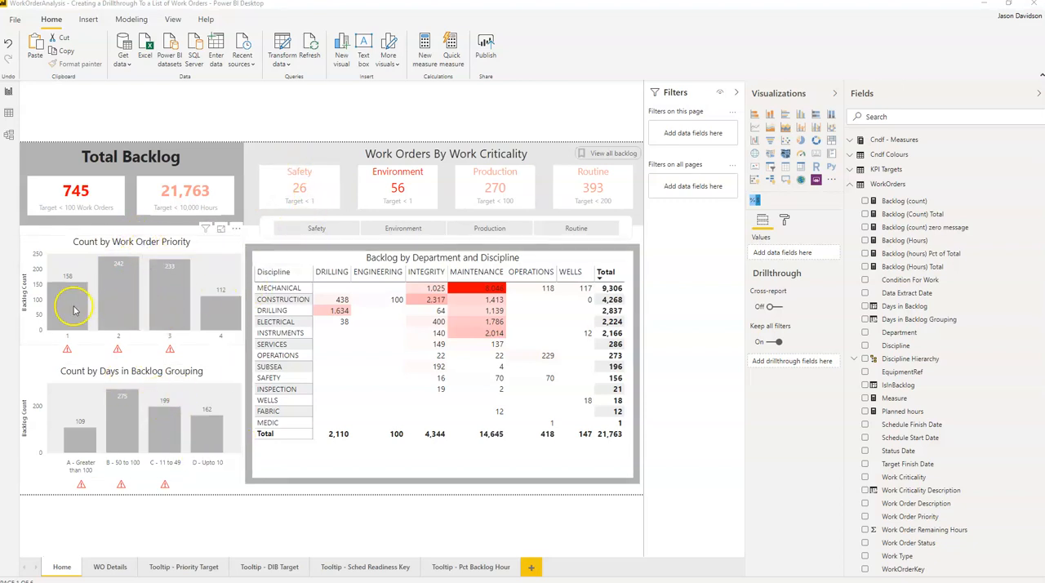
mouse_move(343, 321)
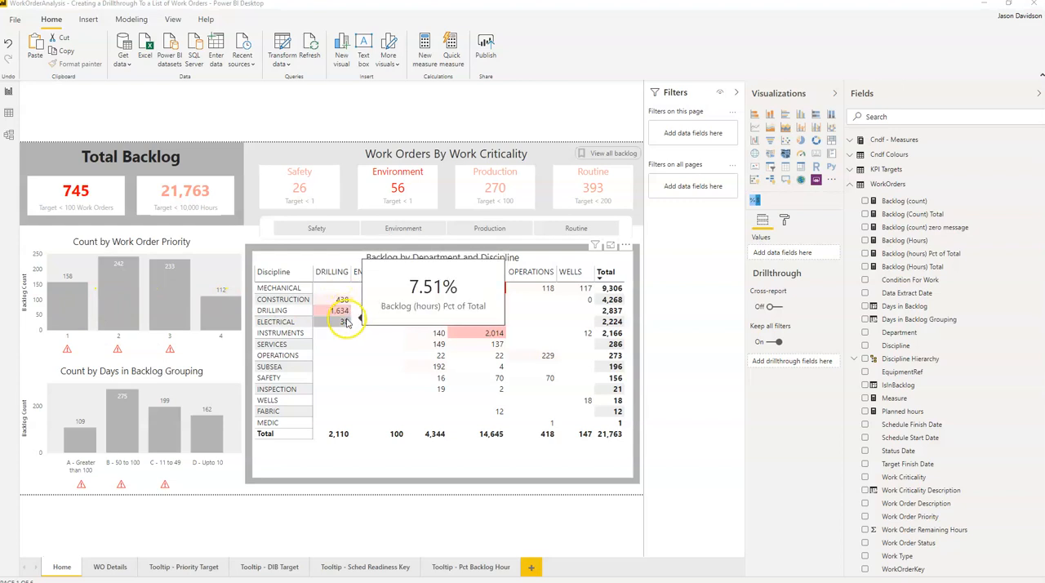
mouse_move(221, 315)
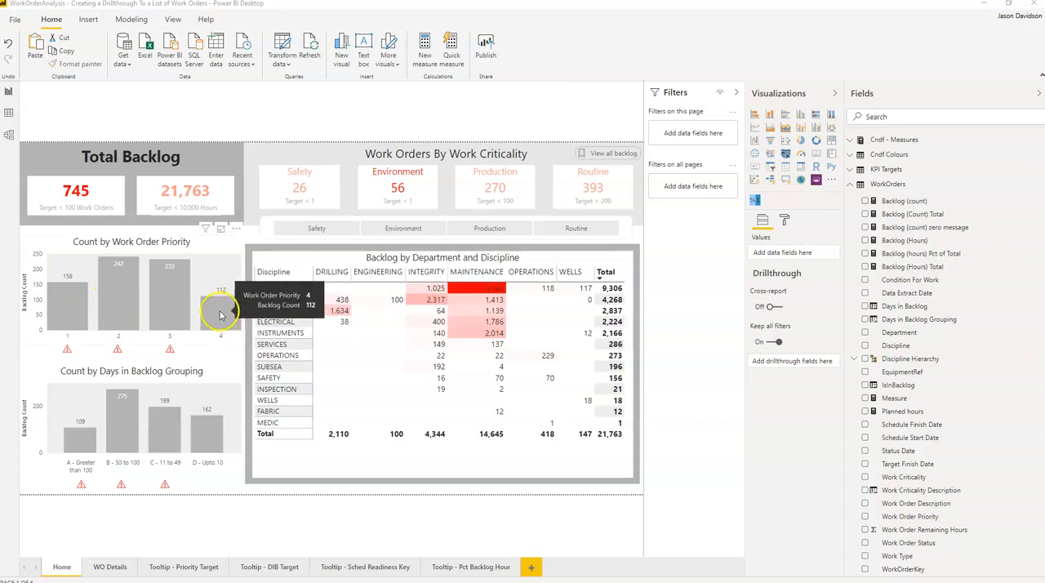
mouse_move(86, 343)
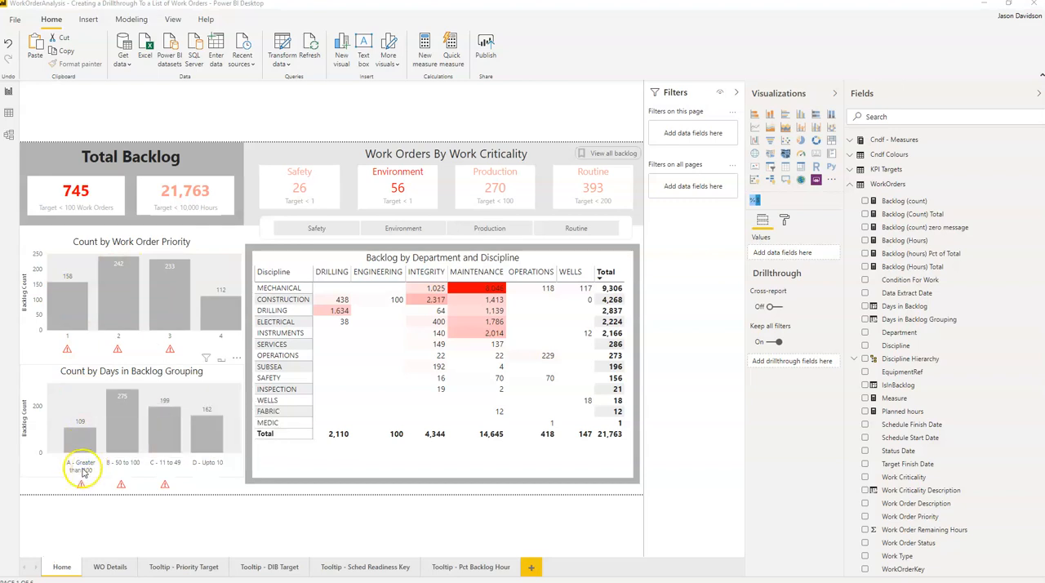
mouse_move(74, 313)
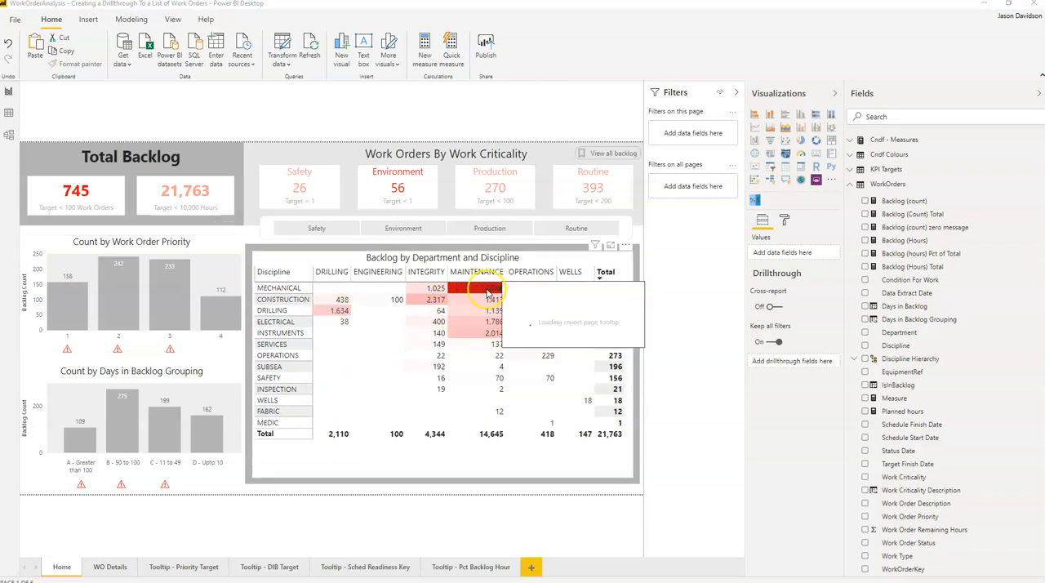
mouse_move(492, 292)
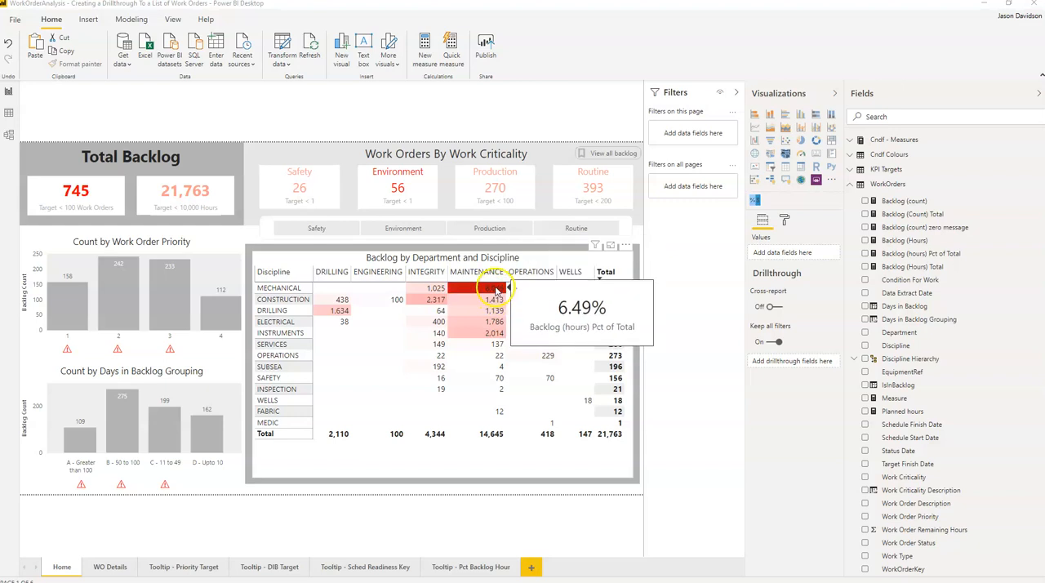
mouse_move(364, 395)
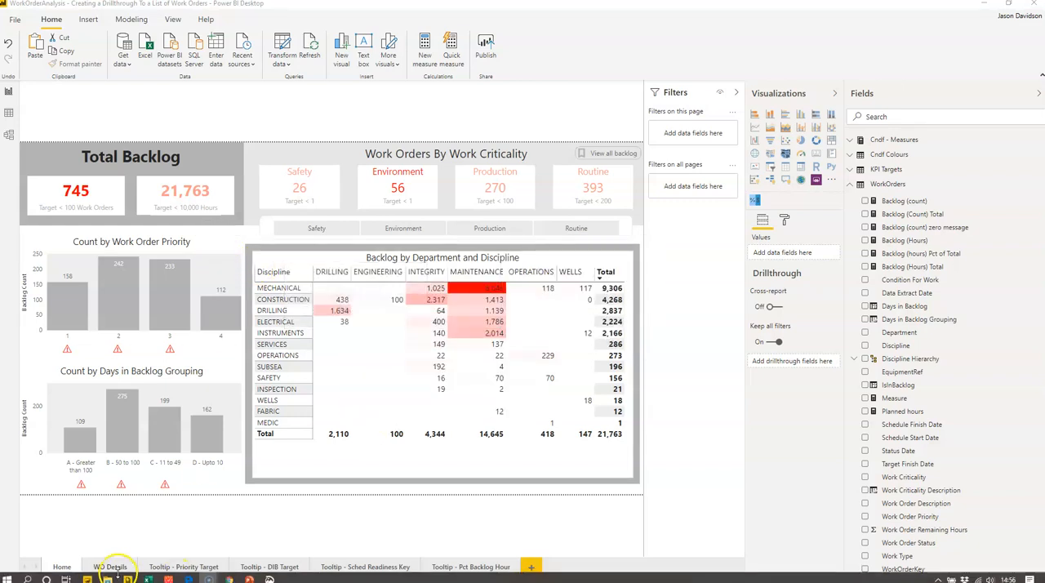
Switch to the WO Details page showing the Backlog Detail Report work order list.
click(110, 567)
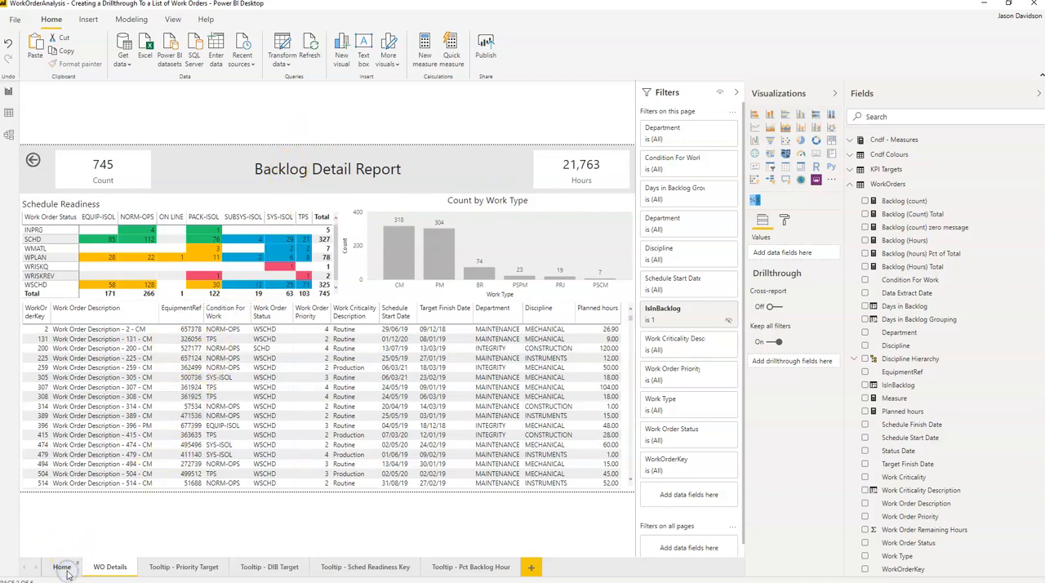
Return to the Home page with its backlog cards, priority charts and matrix.
click(62, 566)
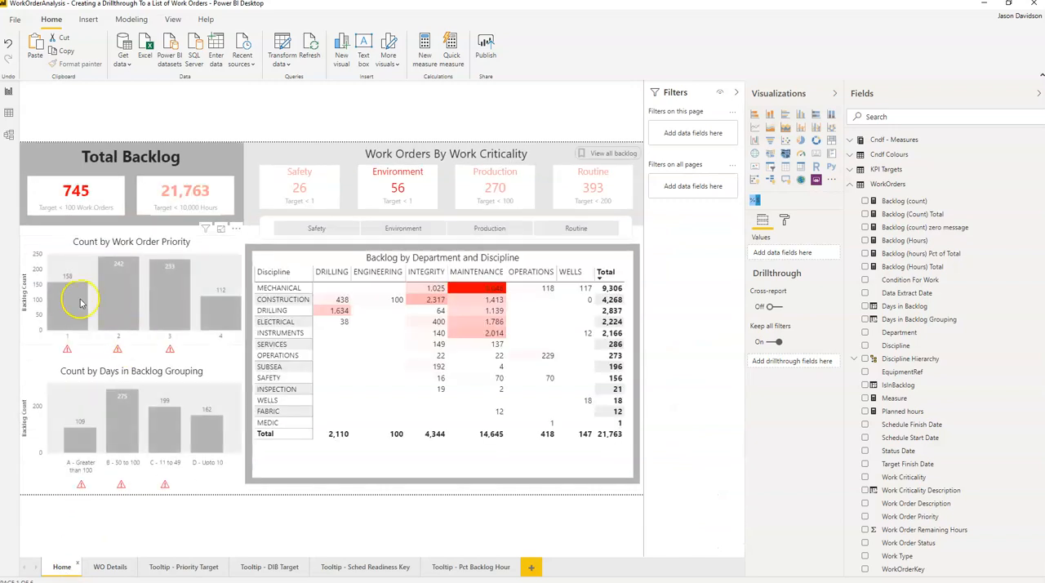
mouse_move(69, 317)
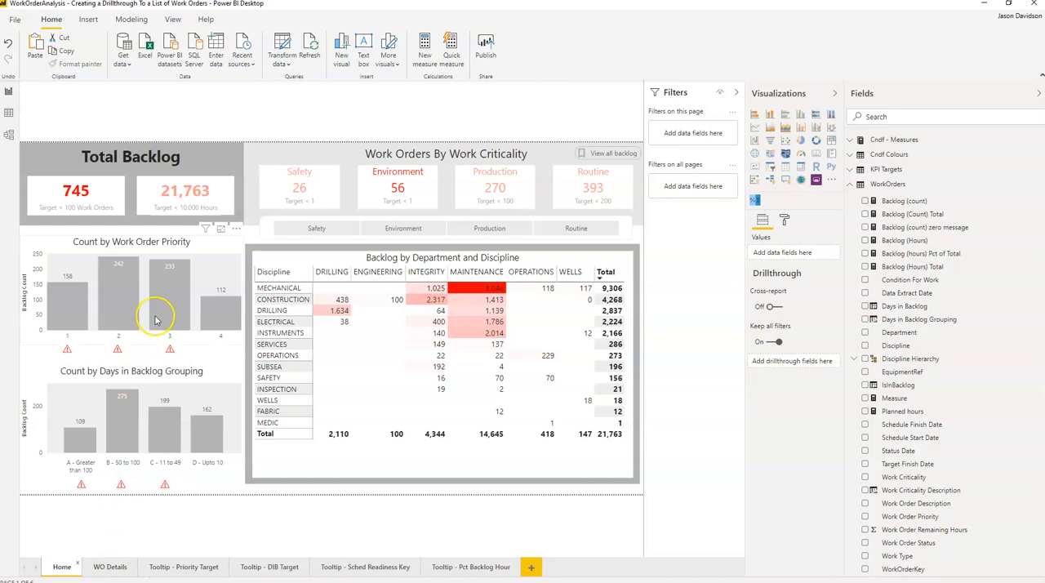
mouse_move(178, 257)
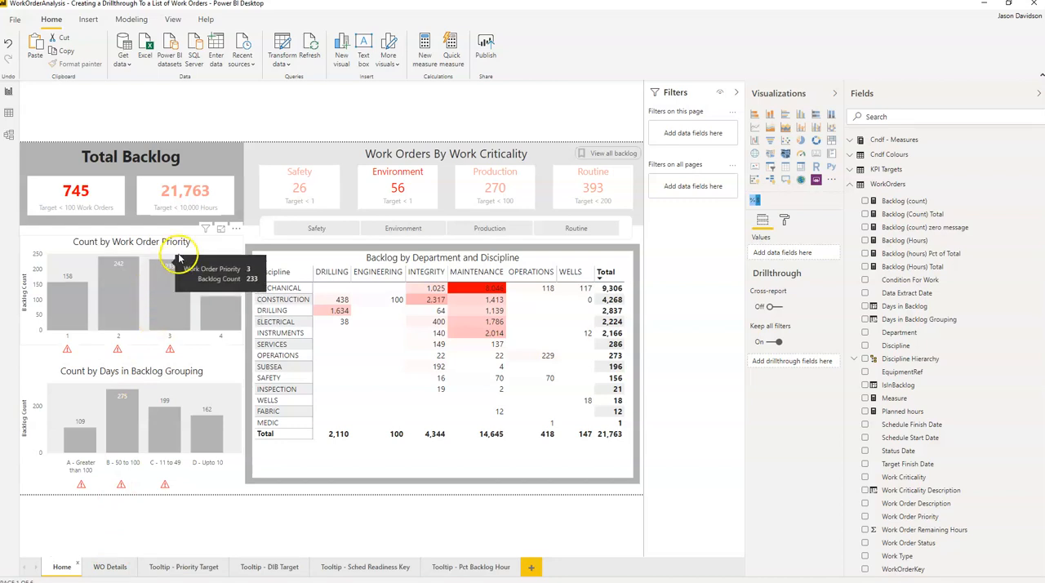
mouse_move(178, 260)
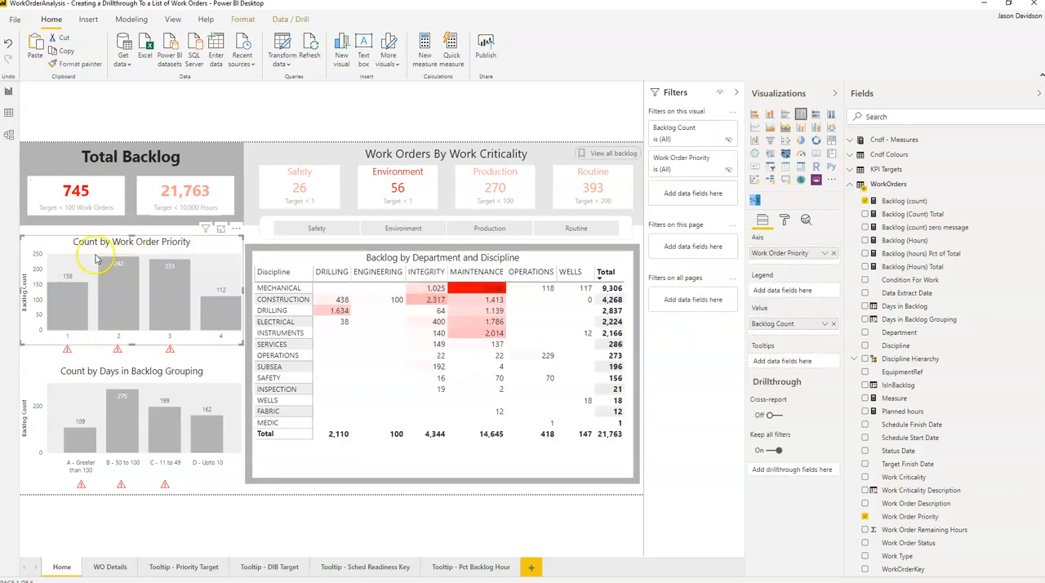
mouse_move(57, 257)
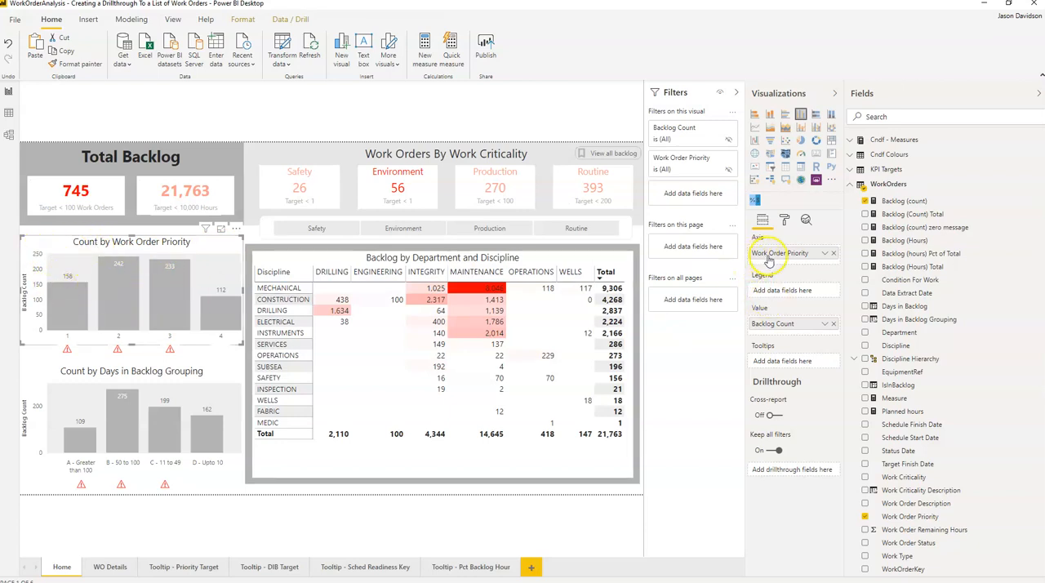
mouse_move(804, 256)
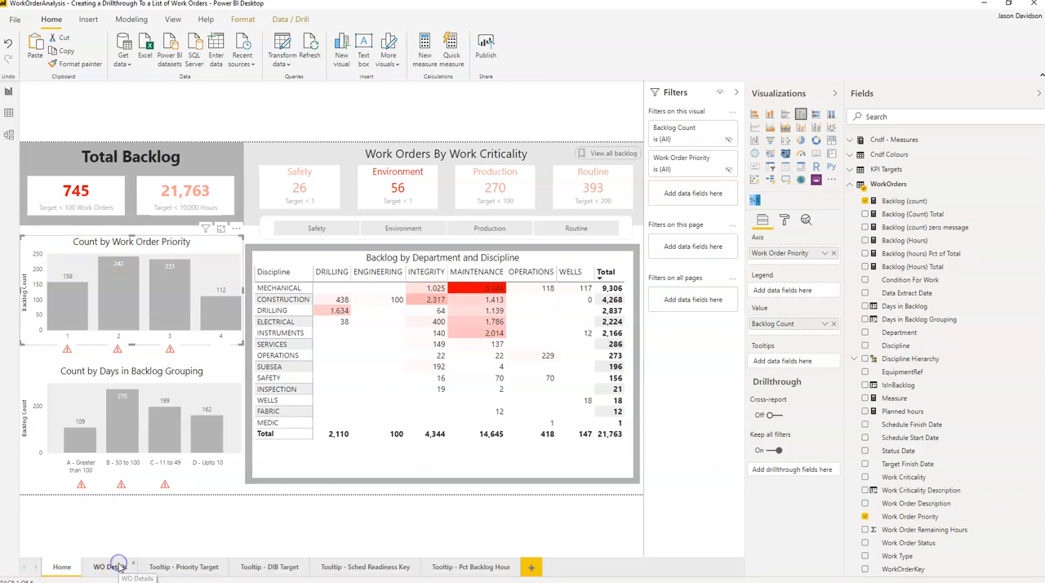
click(110, 566)
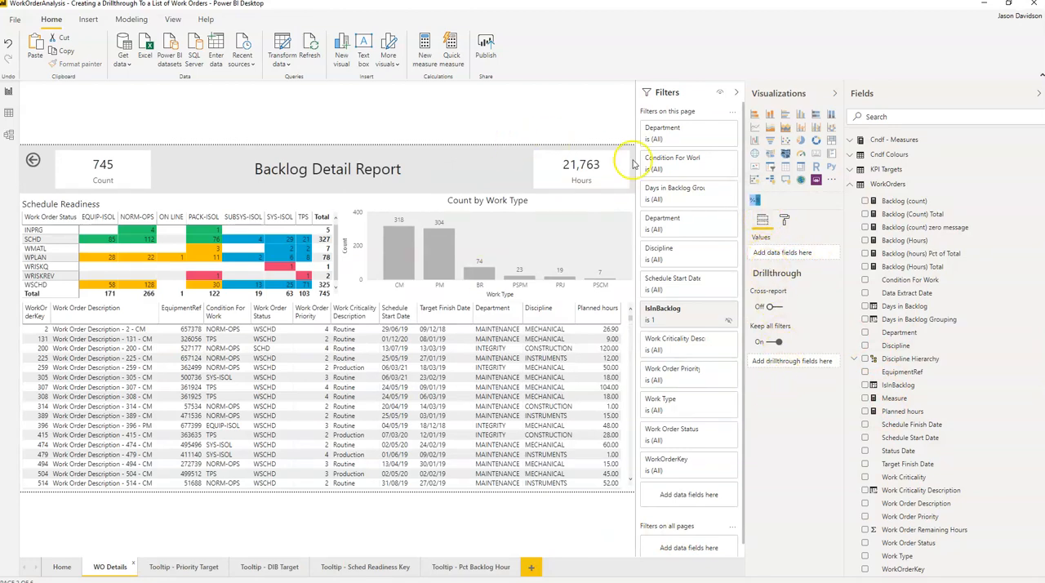
mouse_move(580, 429)
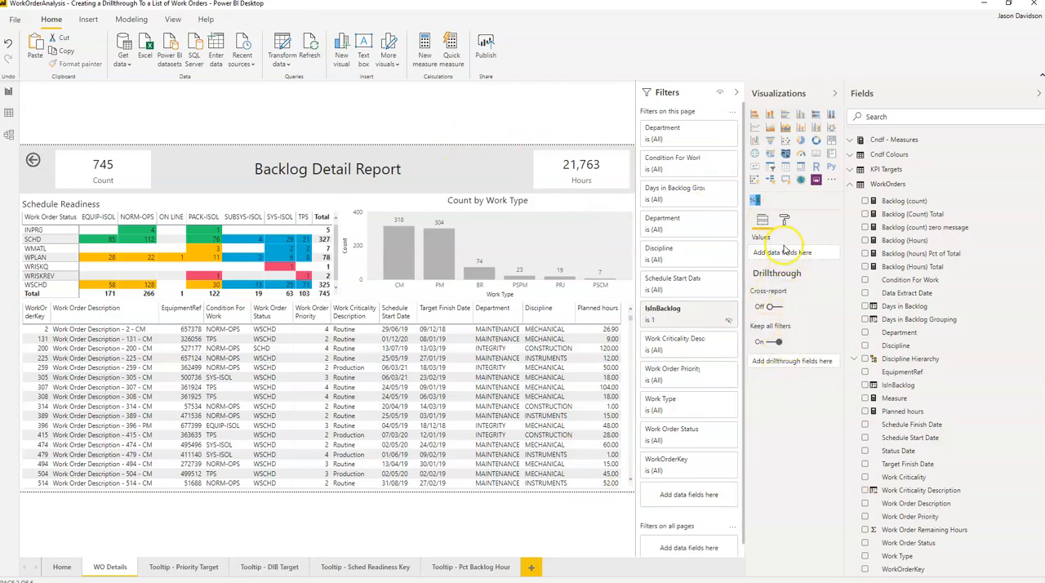
click(767, 342)
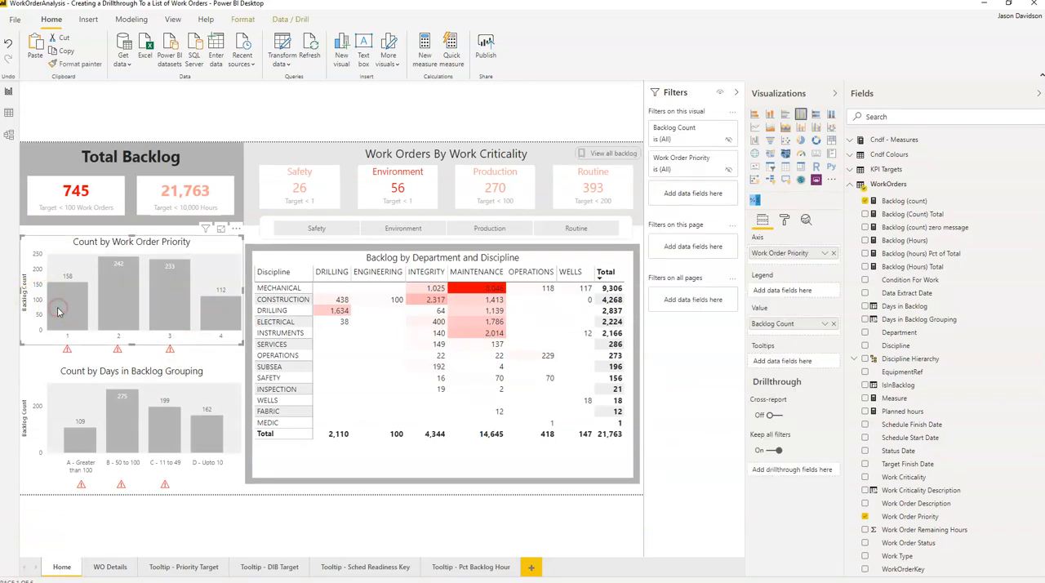
Drill through from the priority 1 bar to WO Details (158 work orders), then return to Home.
right_click(57, 310)
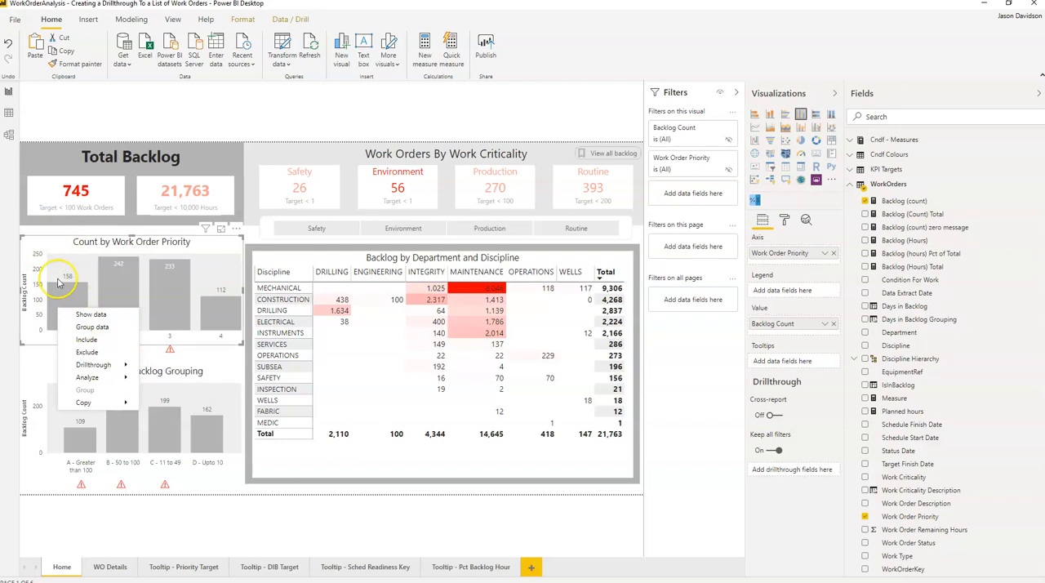
mouse_move(79, 286)
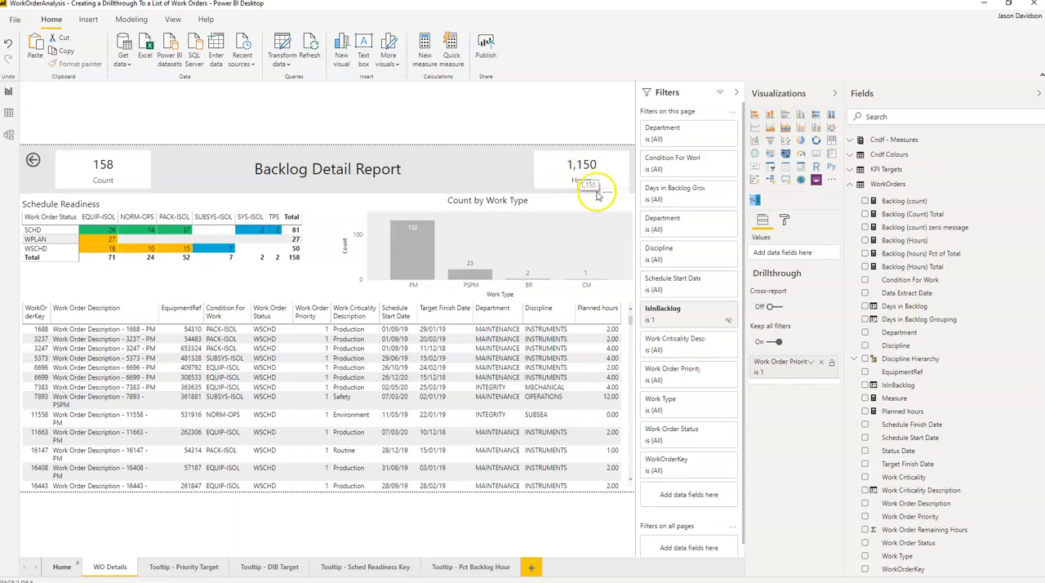
mouse_move(420, 247)
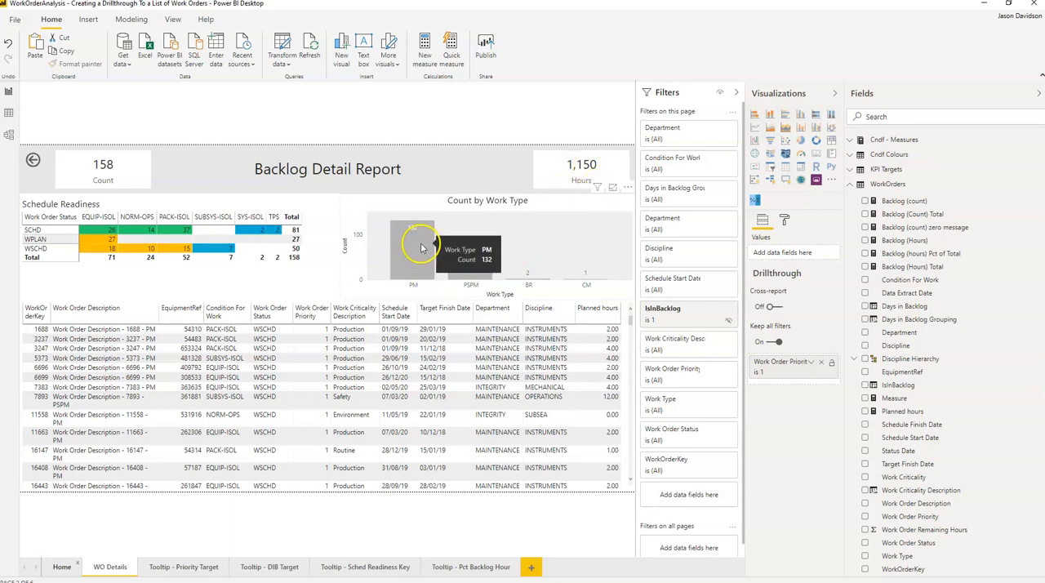
mouse_move(620, 272)
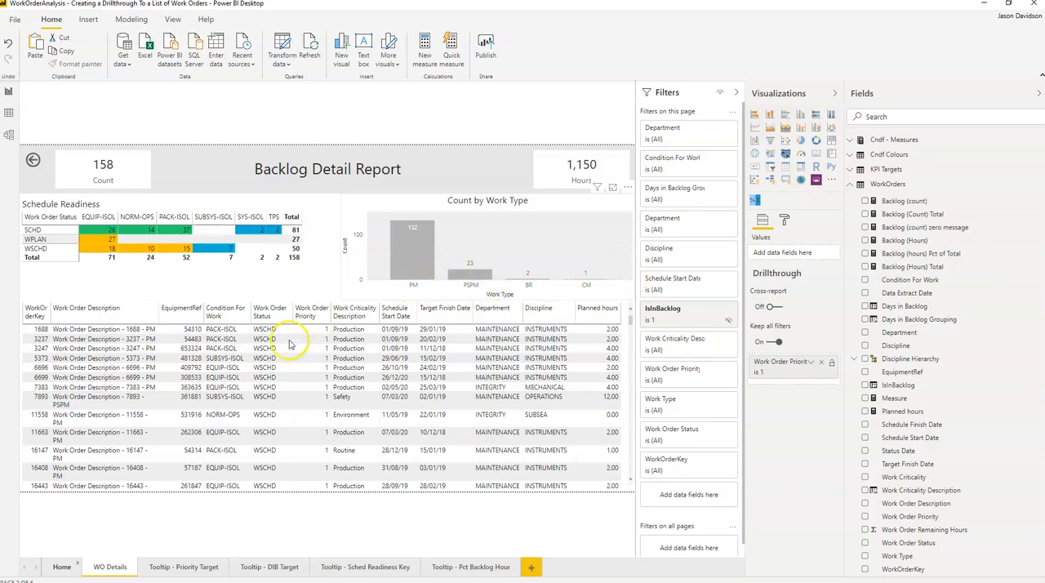
mouse_move(197, 271)
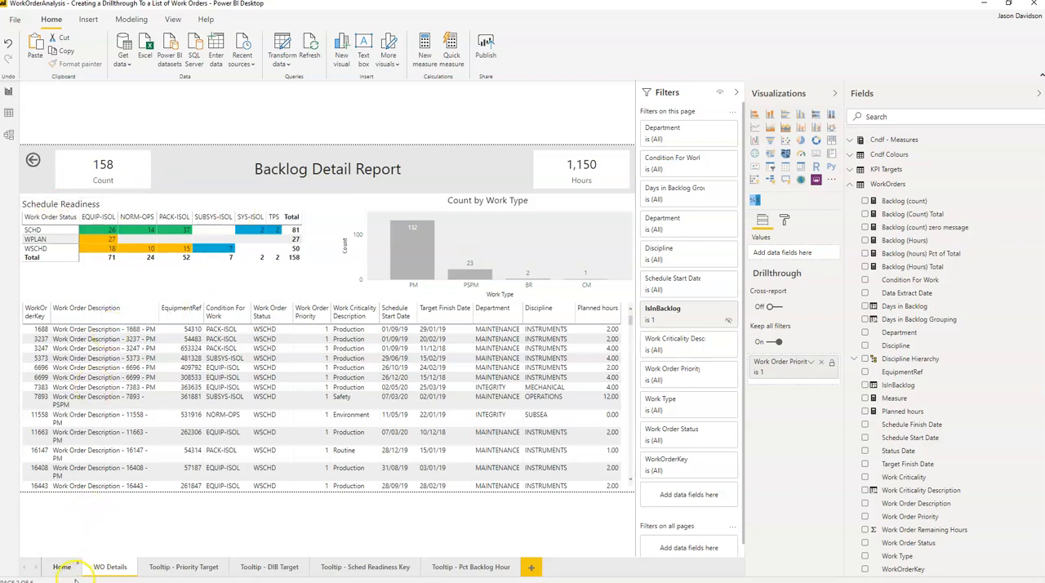
click(110, 566)
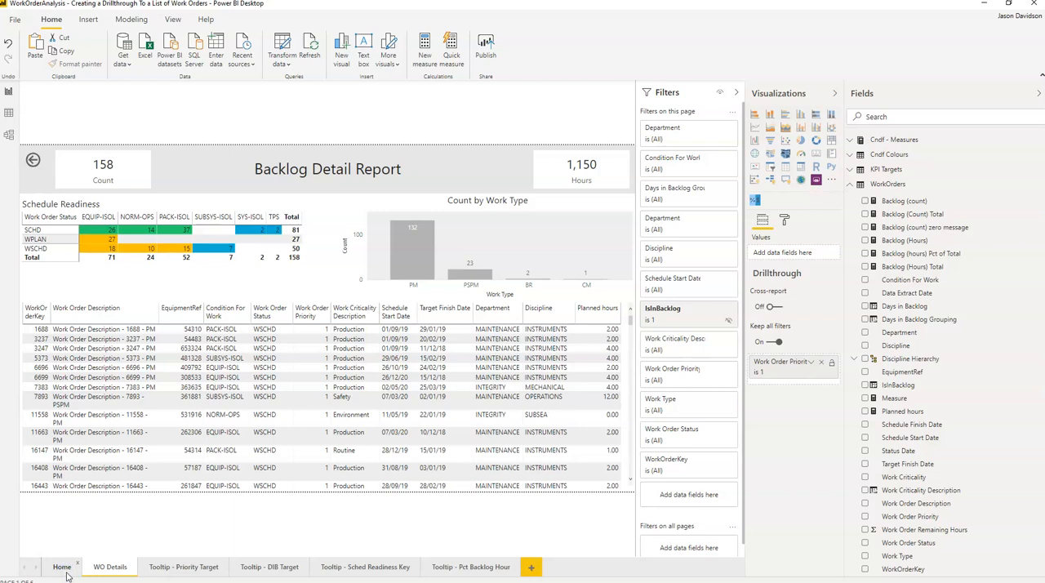
click(62, 567)
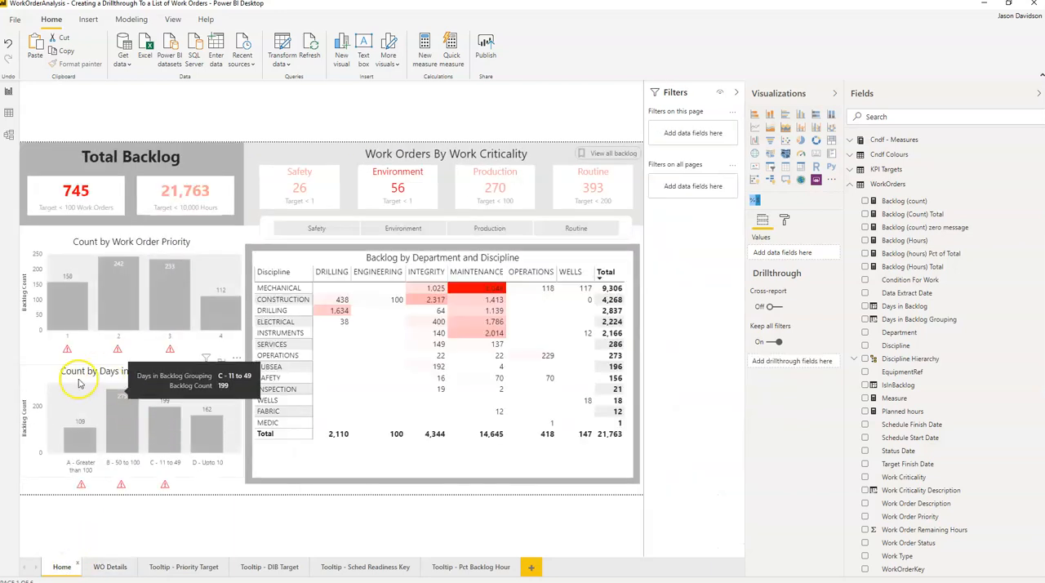
mouse_move(90, 453)
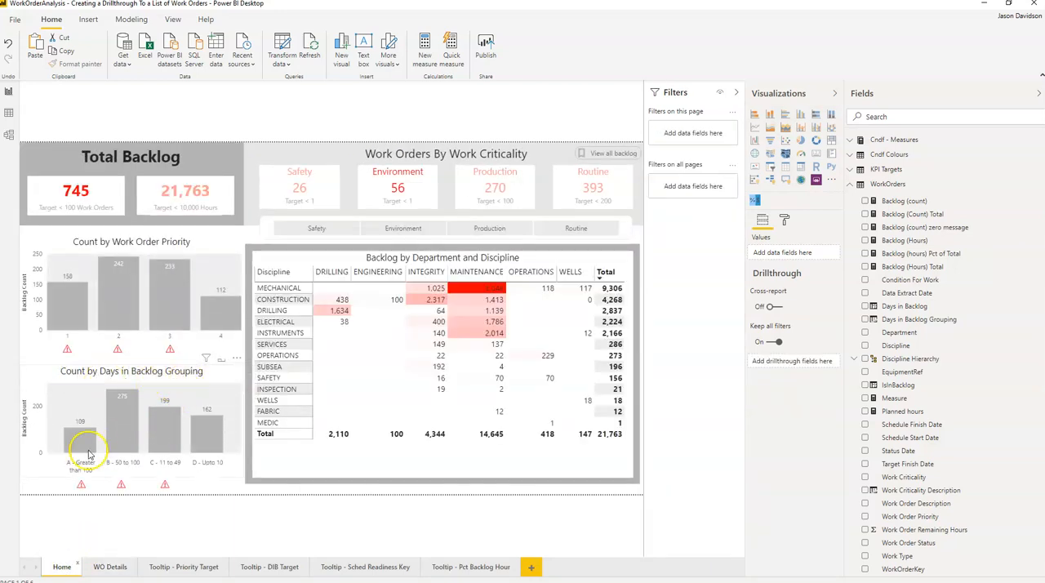
Check the drillthrough options on the A - Greater than 100 backlog grouping bar.
right_click(88, 453)
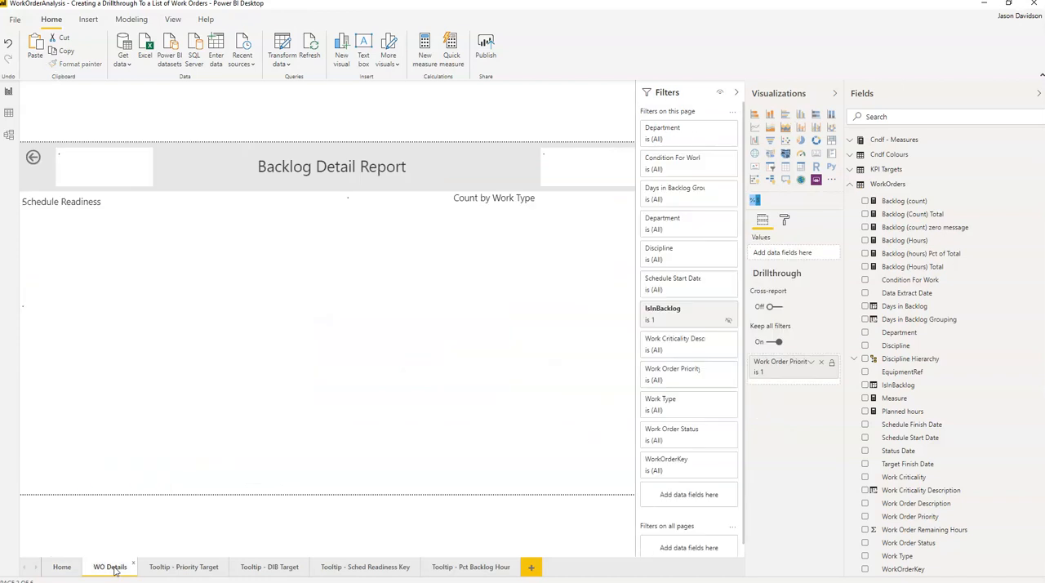
On WO Details, add Days in Backlog Grouping to the Drillthrough well under Work Order Priority.
click(110, 567)
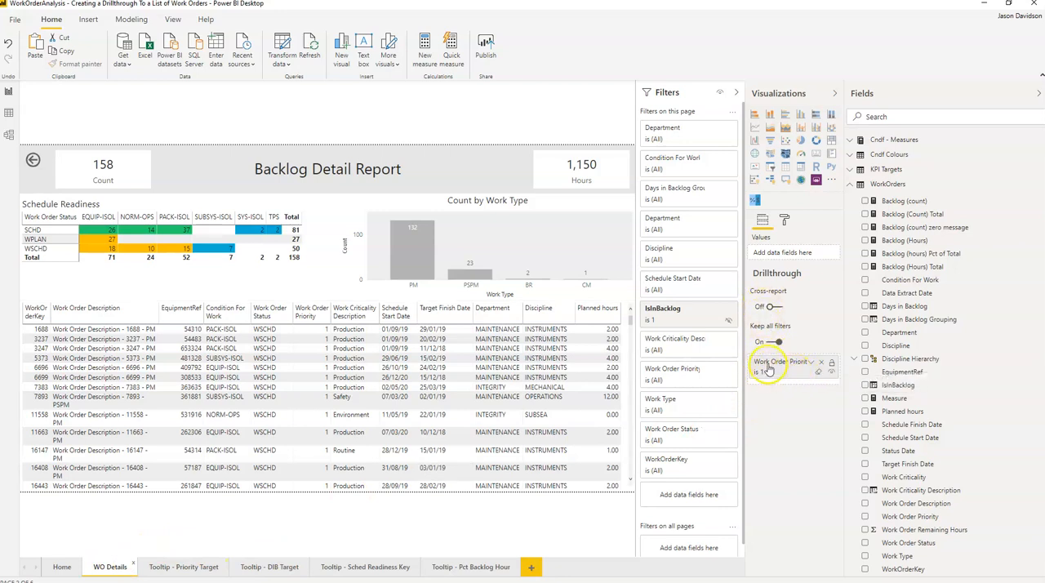
mouse_move(796, 389)
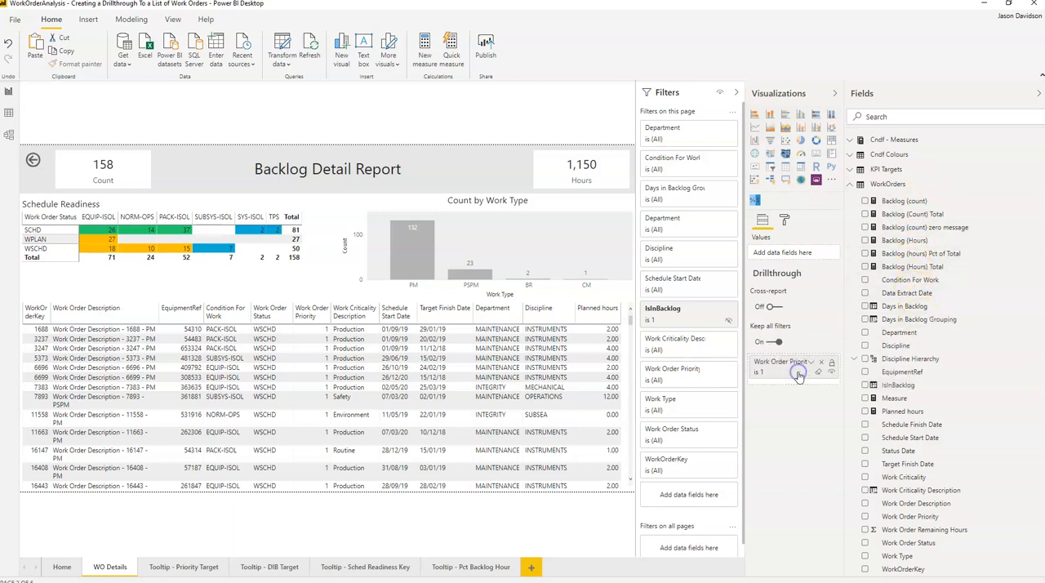
click(791, 390)
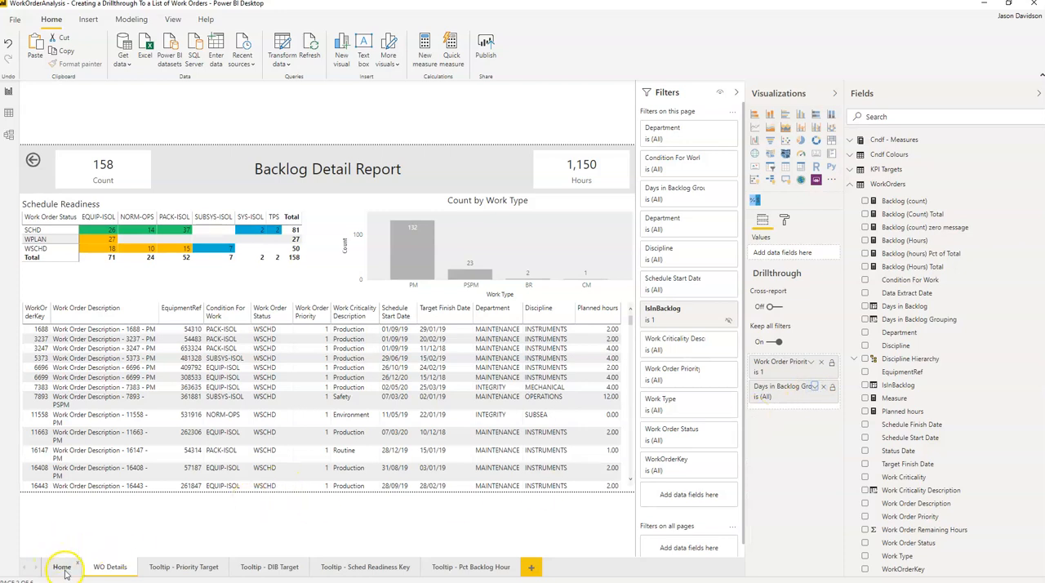
Drill through from the A - Greater than 100 bar to its 109 work orders, then go back to Home.
click(62, 566)
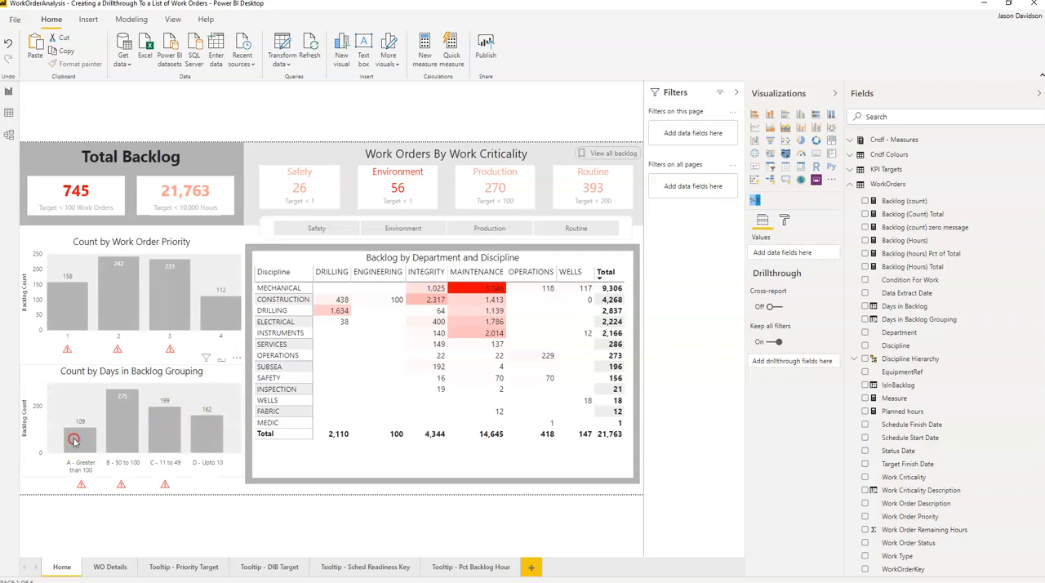
right_click(74, 441)
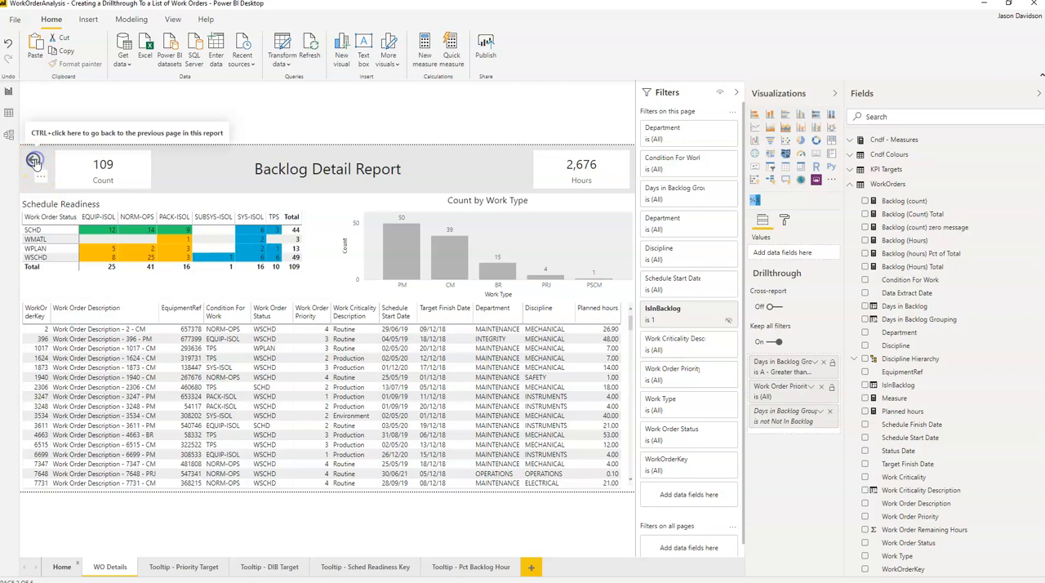
click(34, 160)
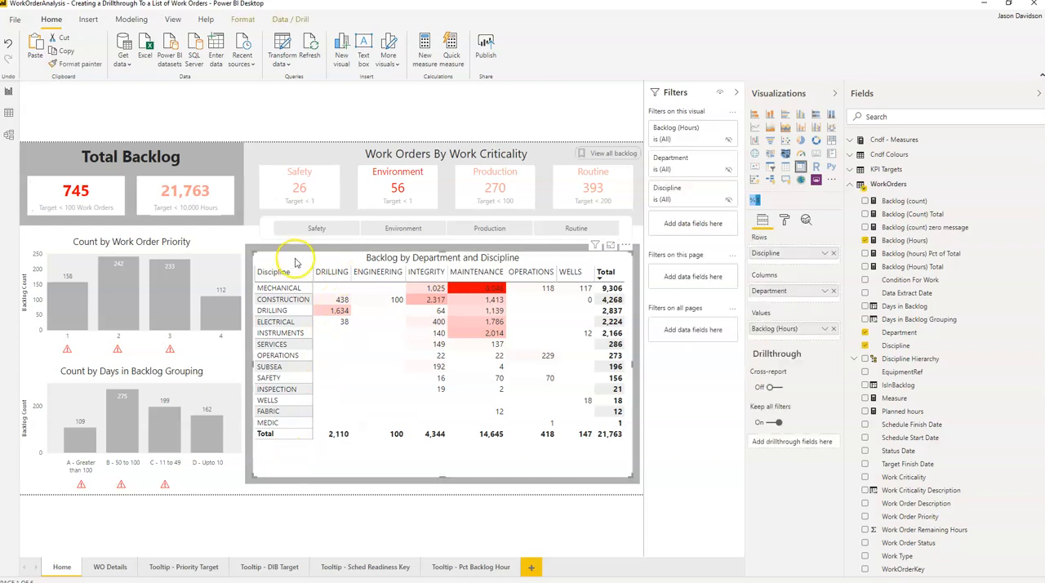
mouse_move(431, 269)
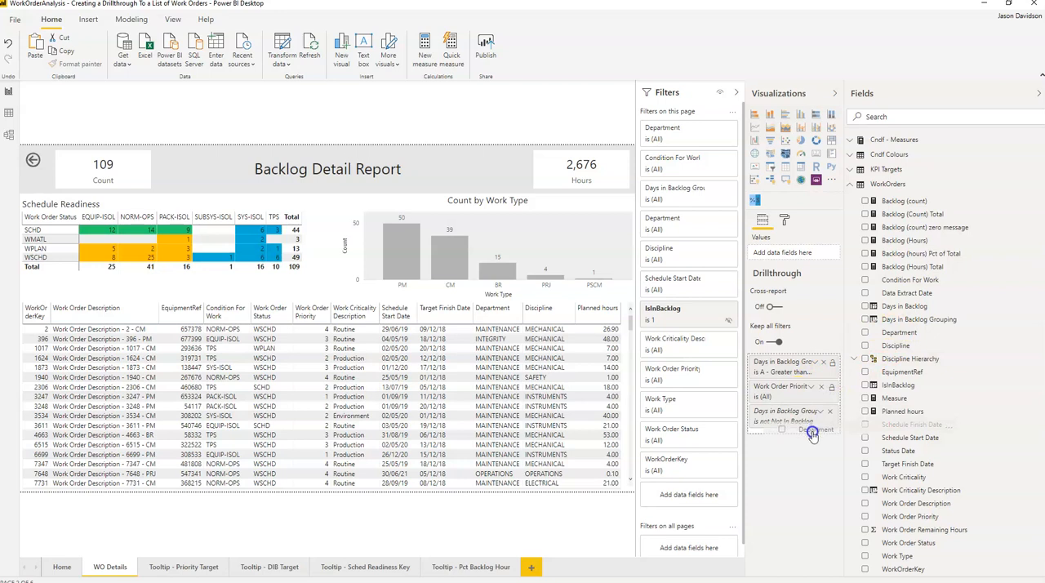
Add Department and Discipline to the WO Details Drillthrough well.
click(809, 412)
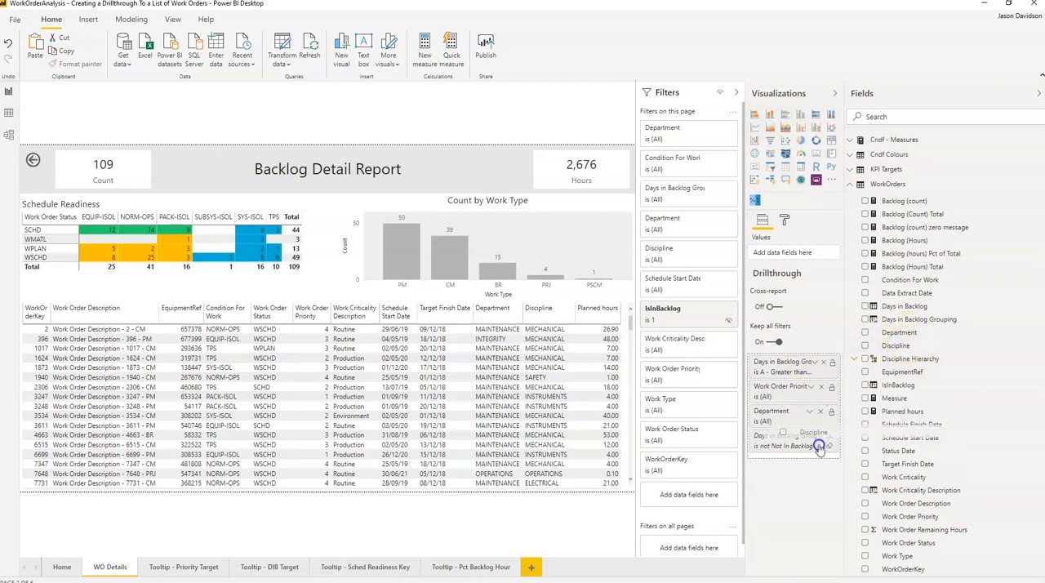
click(821, 436)
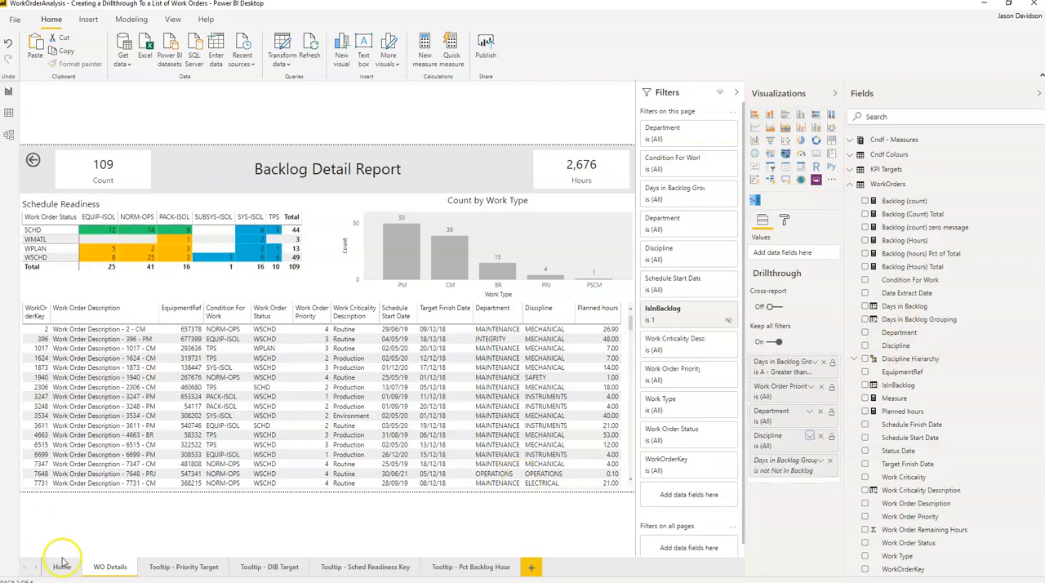
Drill through from the OPERATIONS–MECHANICAL 118 matrix value to its single work order, then go back.
click(62, 566)
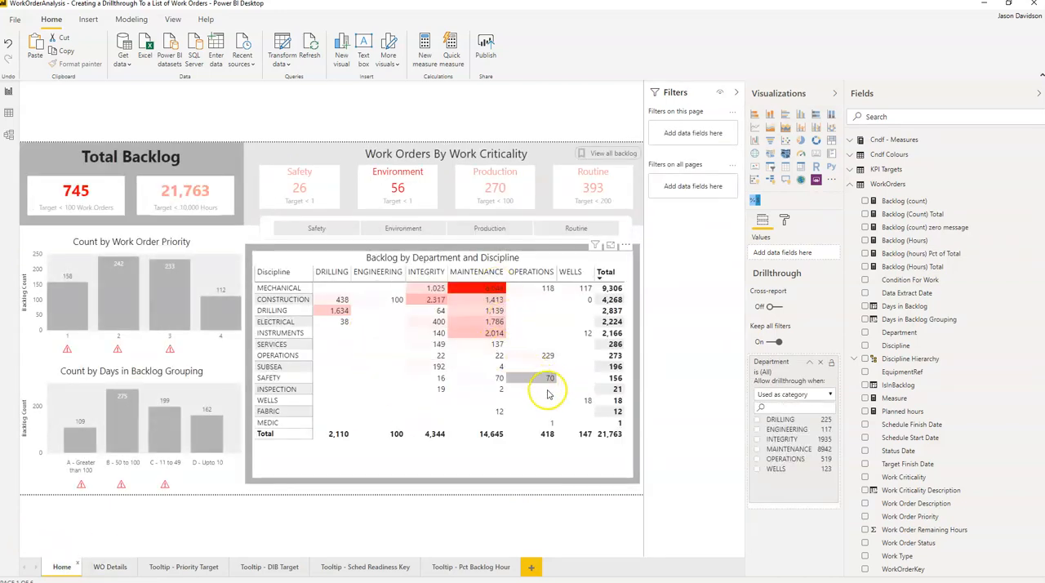
mouse_move(545, 288)
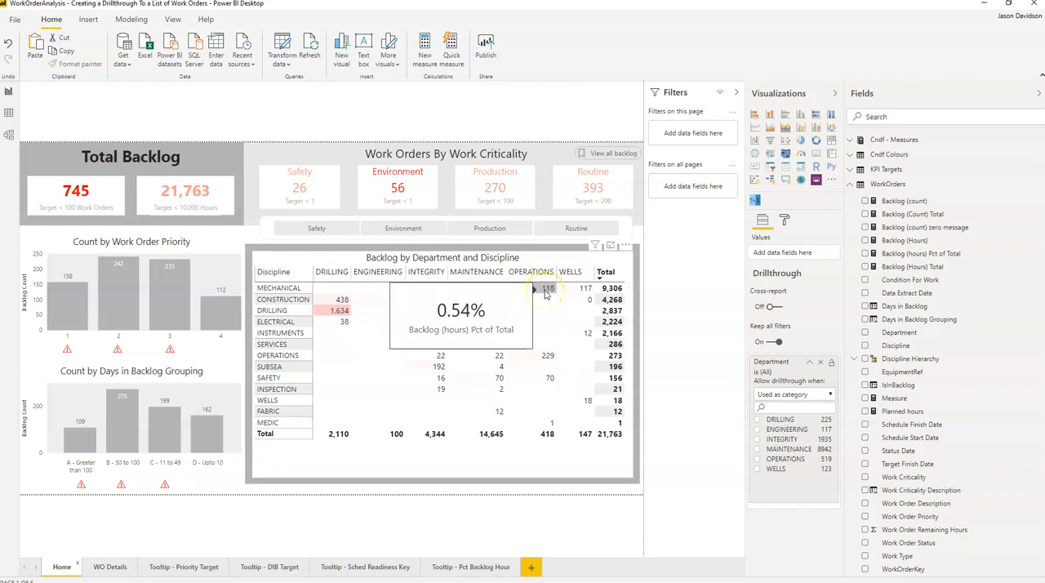
right_click(547, 287)
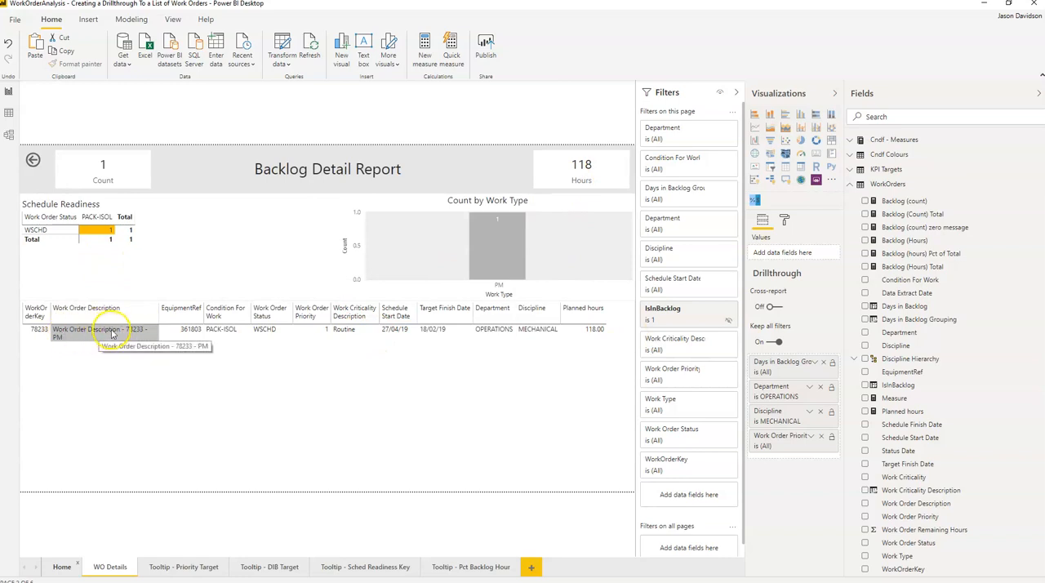
mouse_move(157, 338)
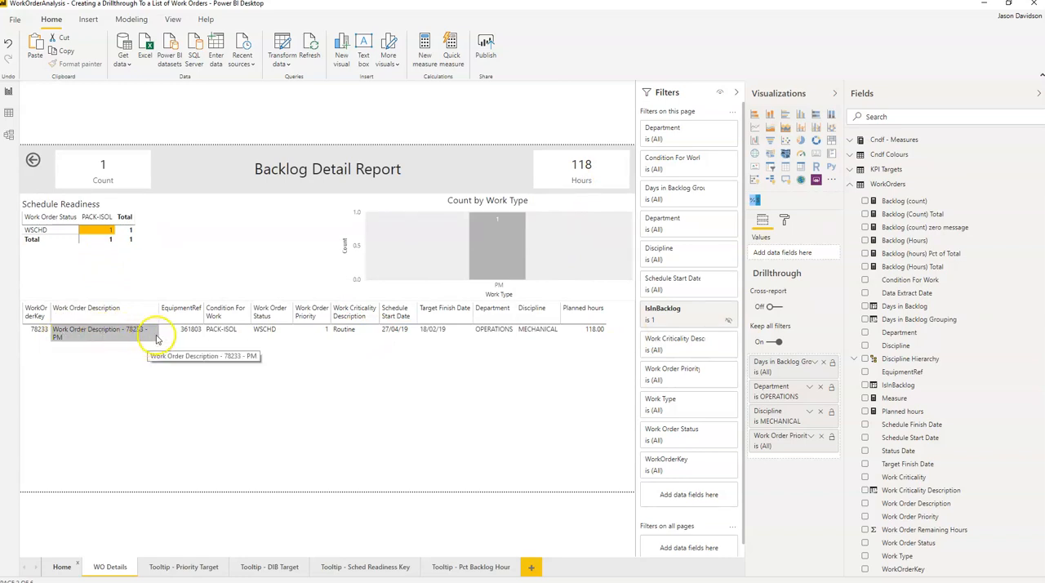
mouse_move(355, 479)
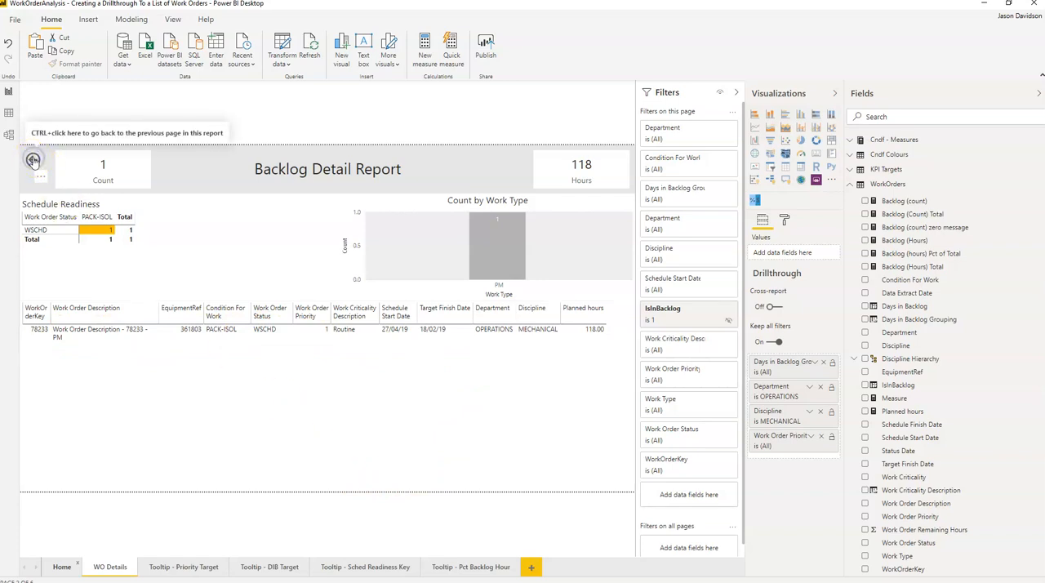
click(32, 160)
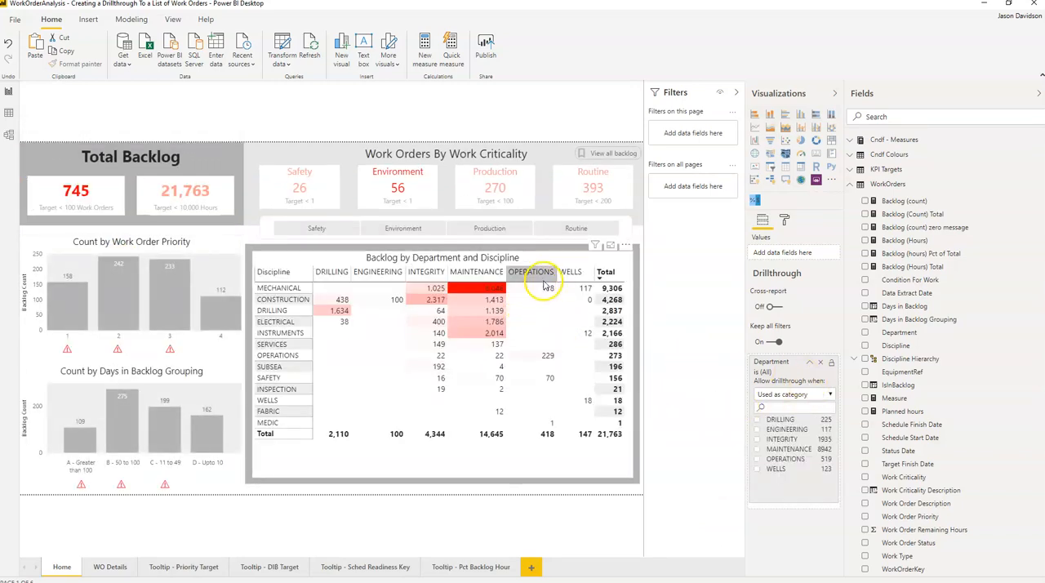
mouse_move(542, 287)
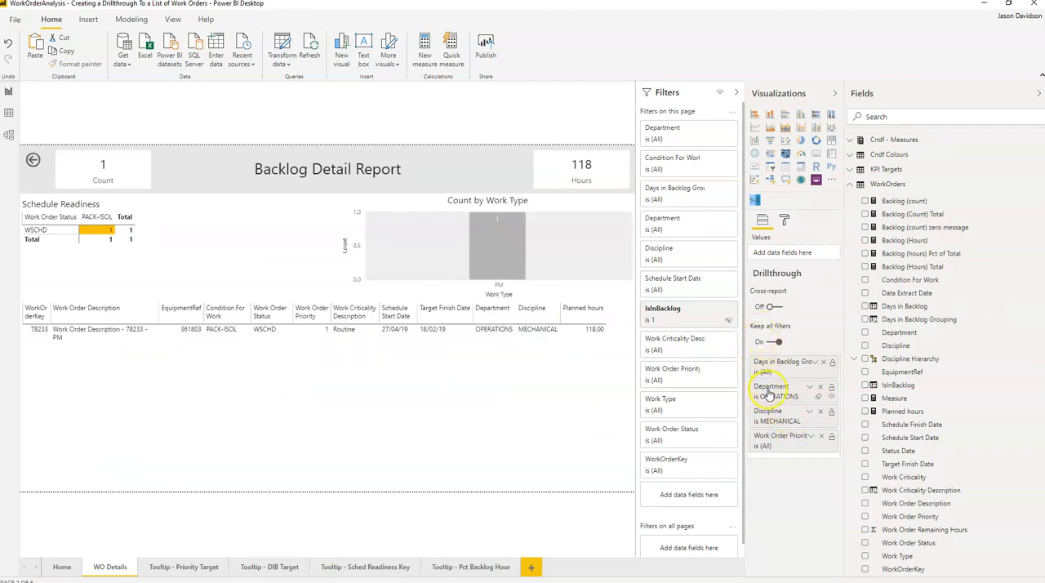
mouse_move(767, 394)
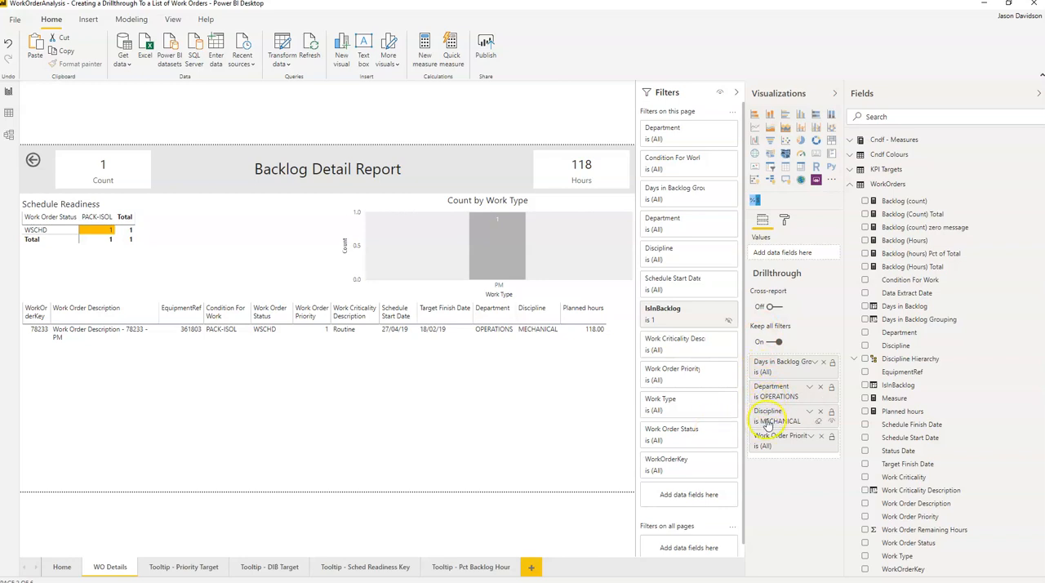
mouse_move(486, 410)
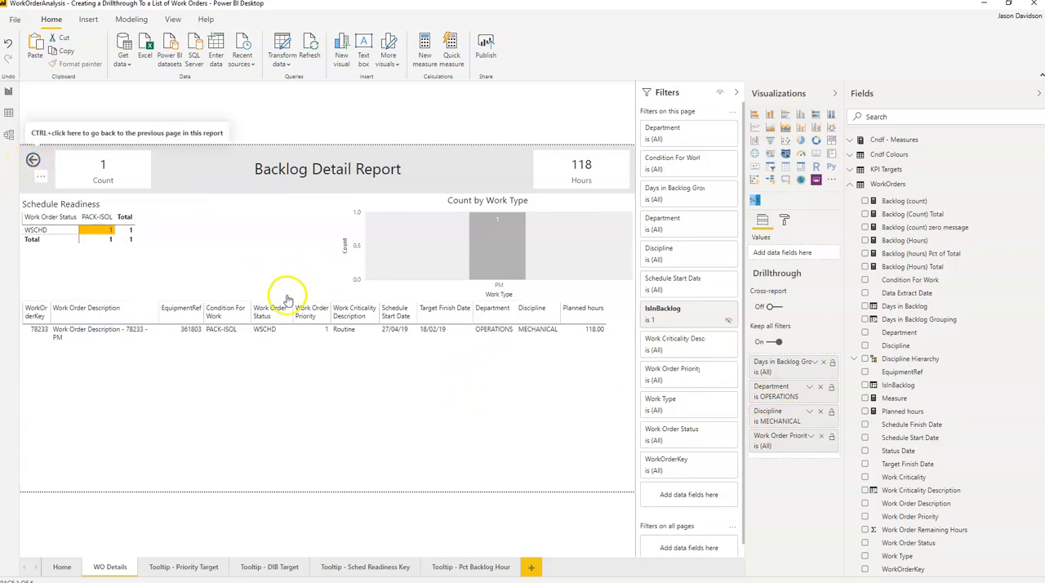
Return to Home after confirming the Department OPERATIONS and Discipline MECHANICAL filters.
click(62, 567)
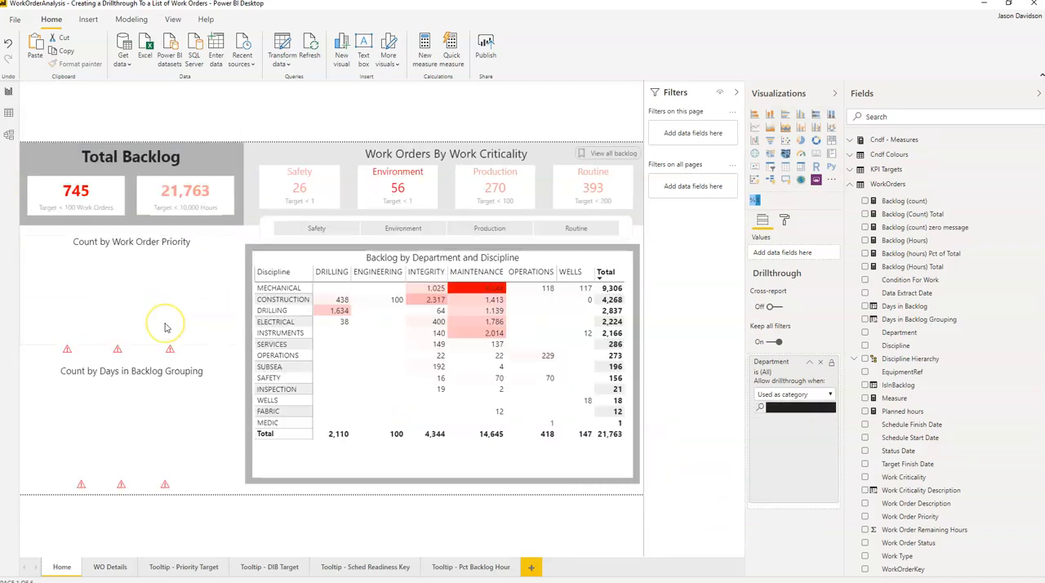
mouse_move(167, 322)
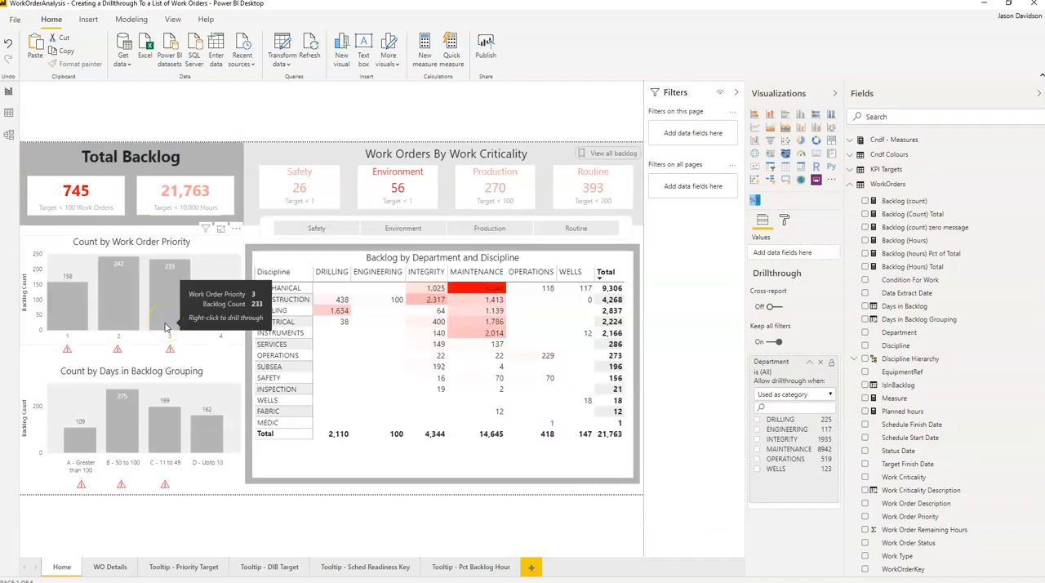
mouse_move(193, 377)
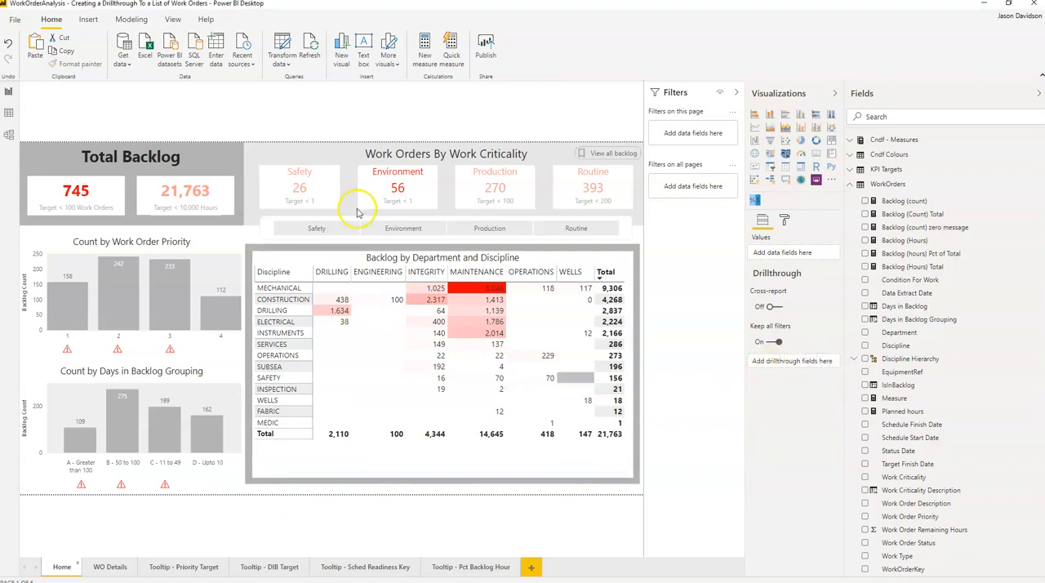
mouse_move(229, 511)
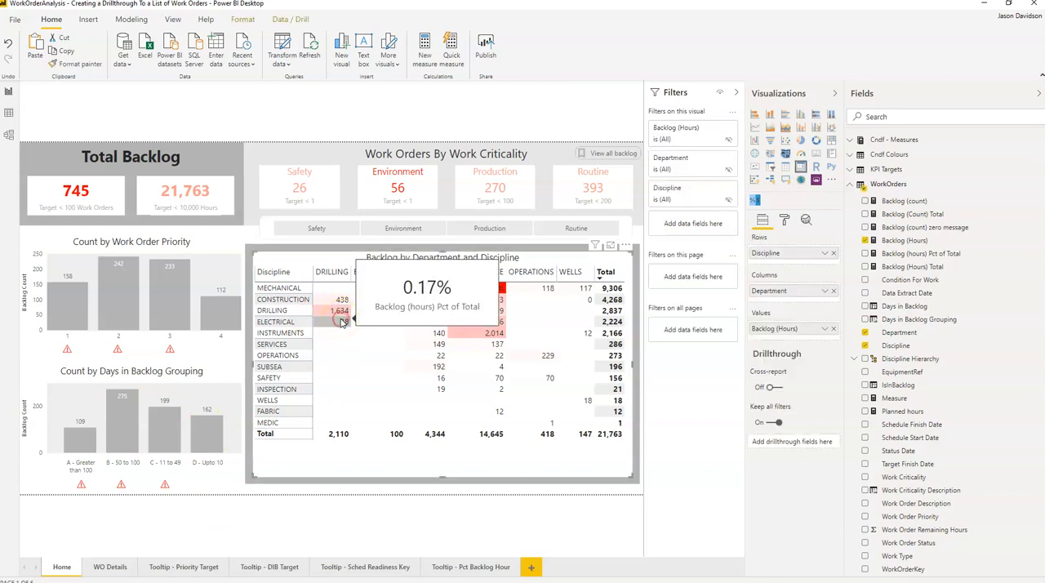
Drill through from the DRILLING–ELECTRICAL 38 matrix value to its single work order.
right_click(342, 321)
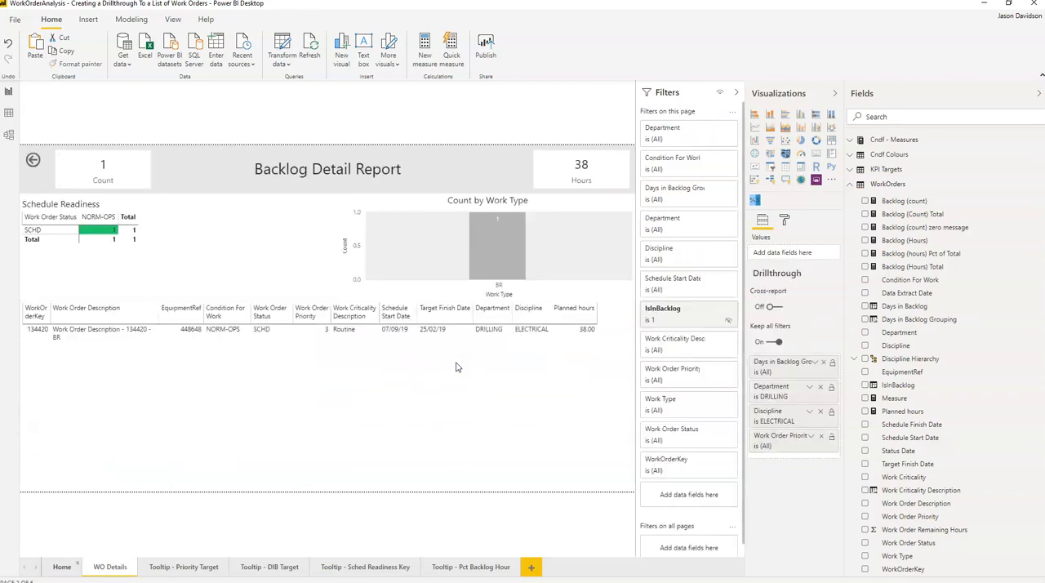
mouse_move(218, 488)
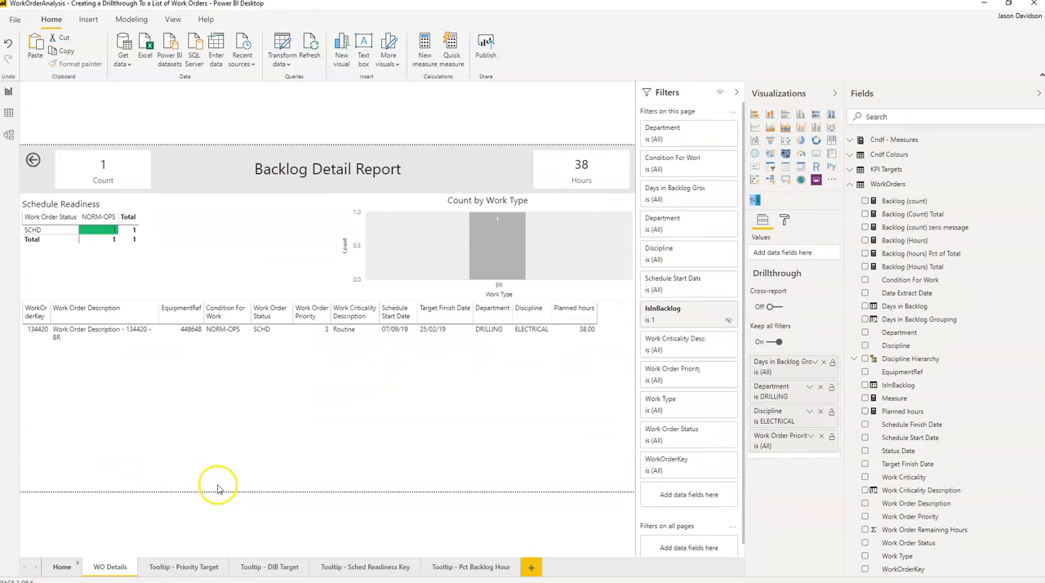